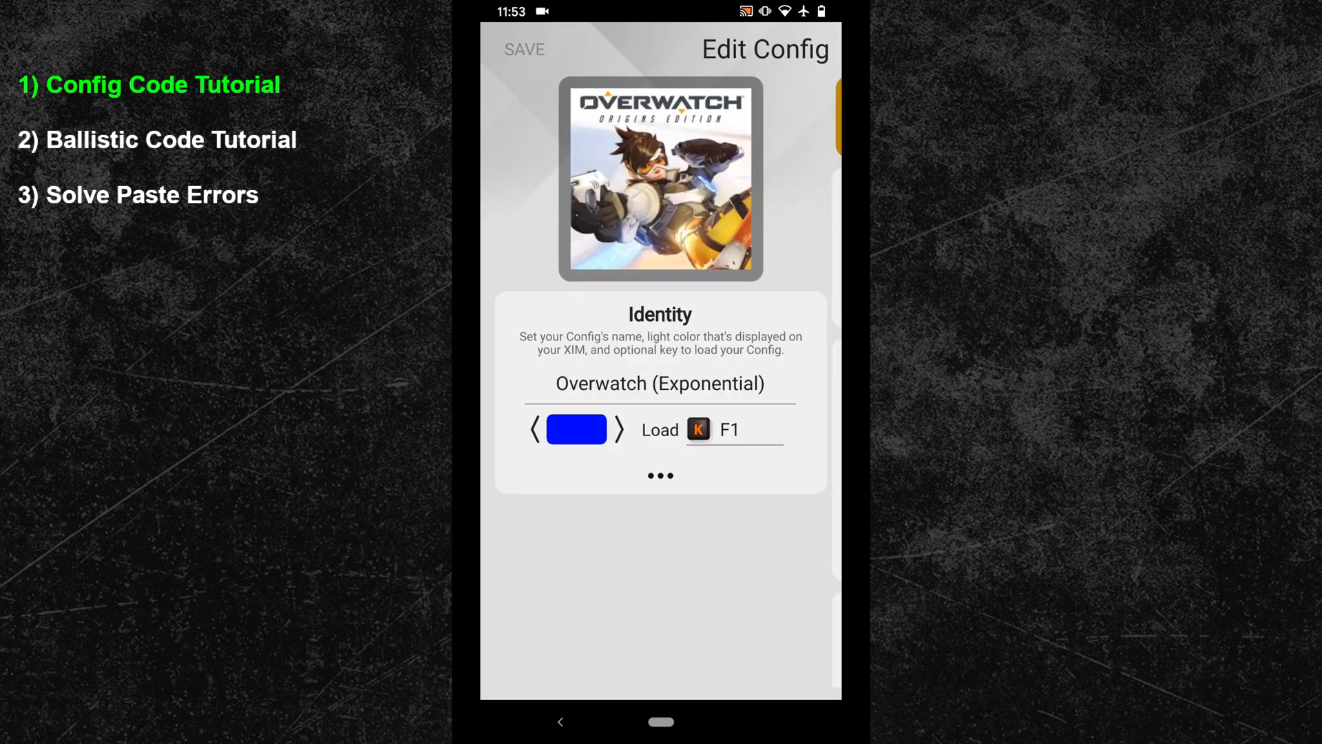
Expand the Identity section's extra options to show Copy and Paste.
{"action": "left_click", "coordinate": [660, 475]}
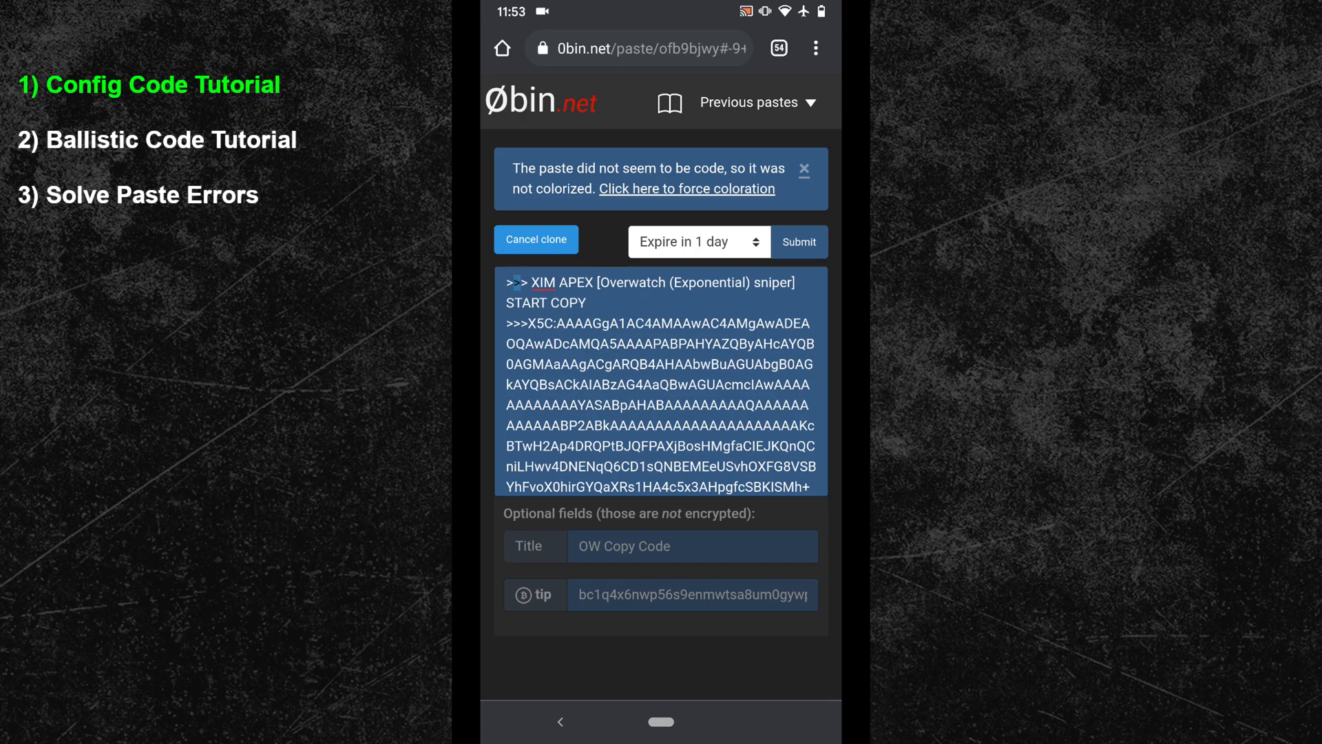
Copy the Overwatch (Exponential) sniper config code from the 0bin paste.
{"action": "left_click", "coordinate": [660, 379]}
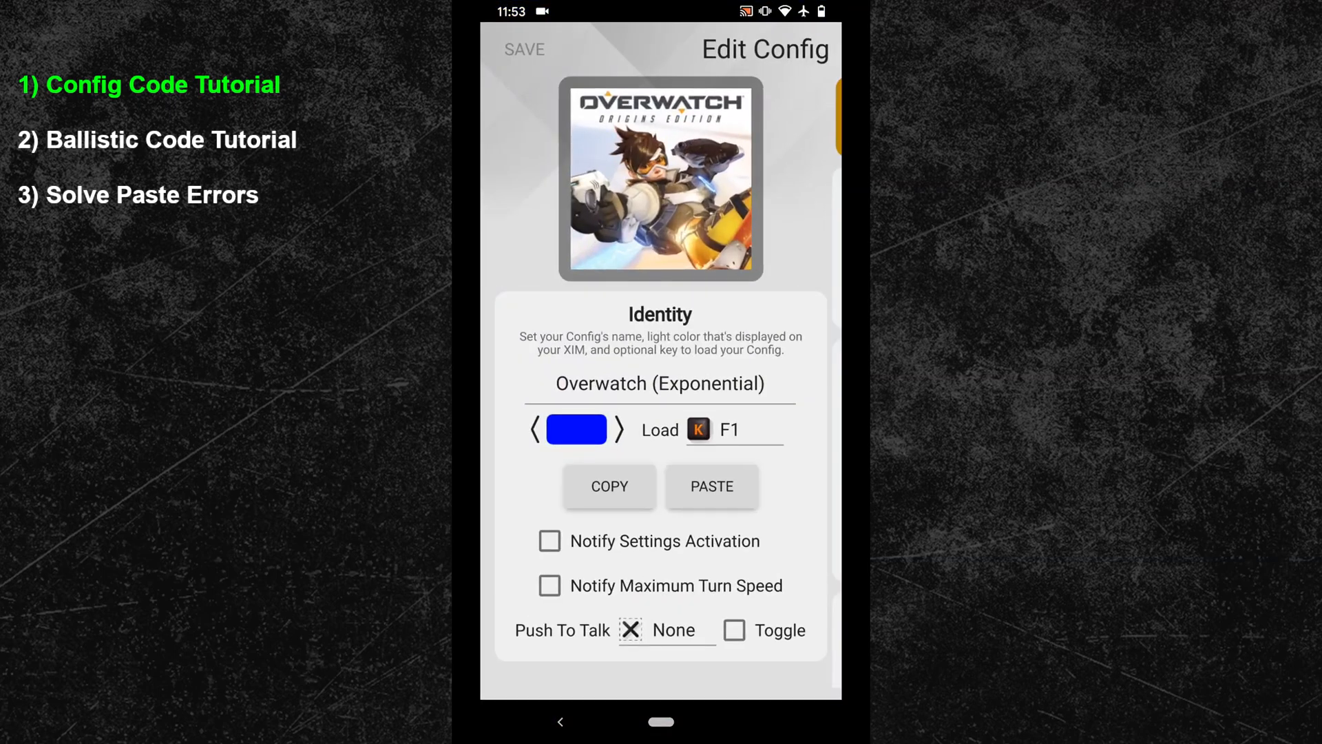
Paste the sniper code, renaming the config with yellow light and F2 load key.
{"action": "left_click", "coordinate": [711, 487]}
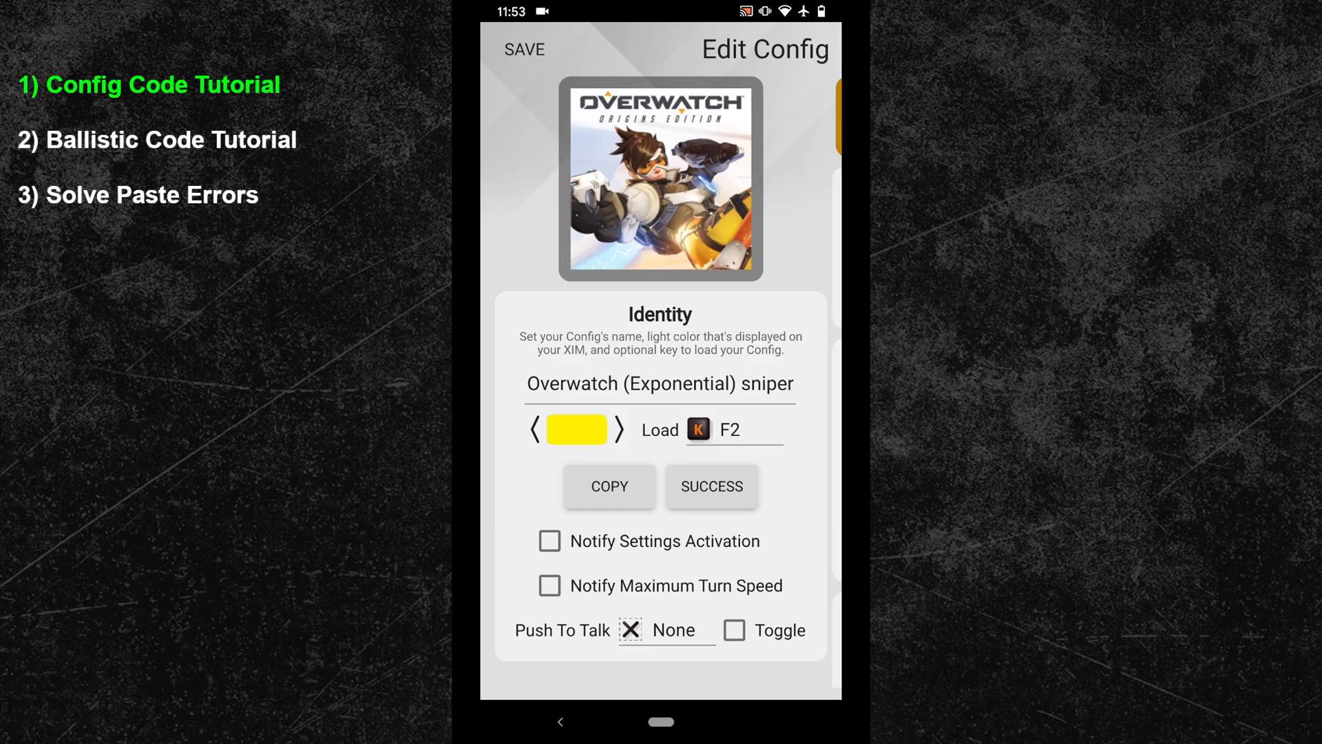
{"action": "left_click", "coordinate": [155, 140]}
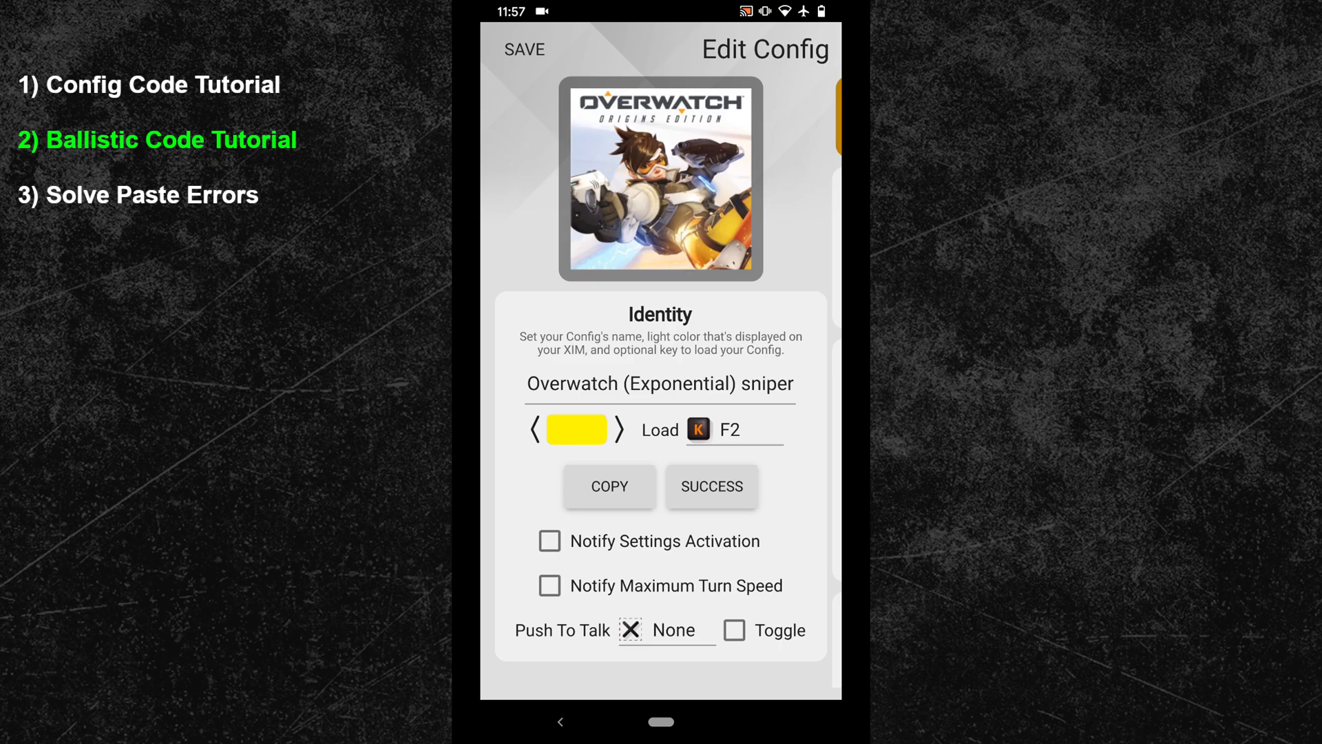
Expand the Hip aim settings and launch the Ballistics Editor.
{"action": "scroll", "scroll_direction": "down", "scroll_amount": 3}
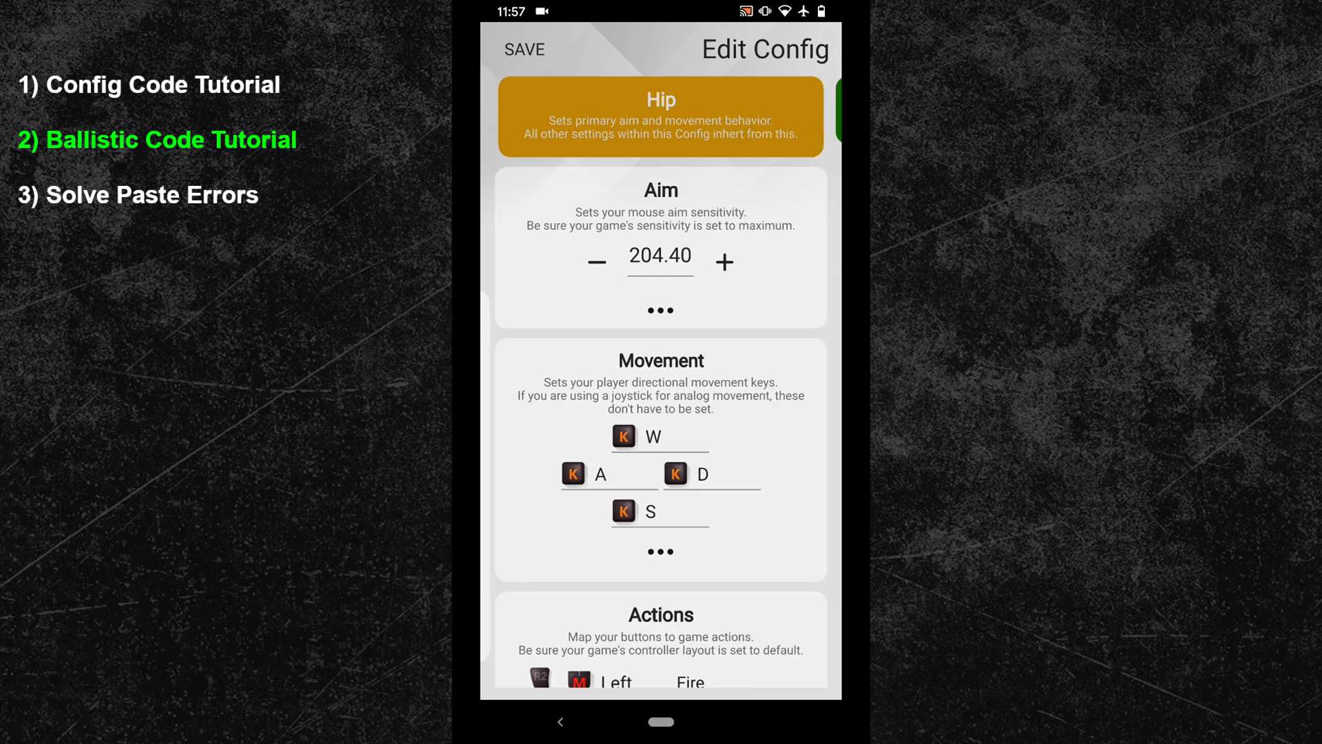
{"action": "left_click", "coordinate": [660, 310]}
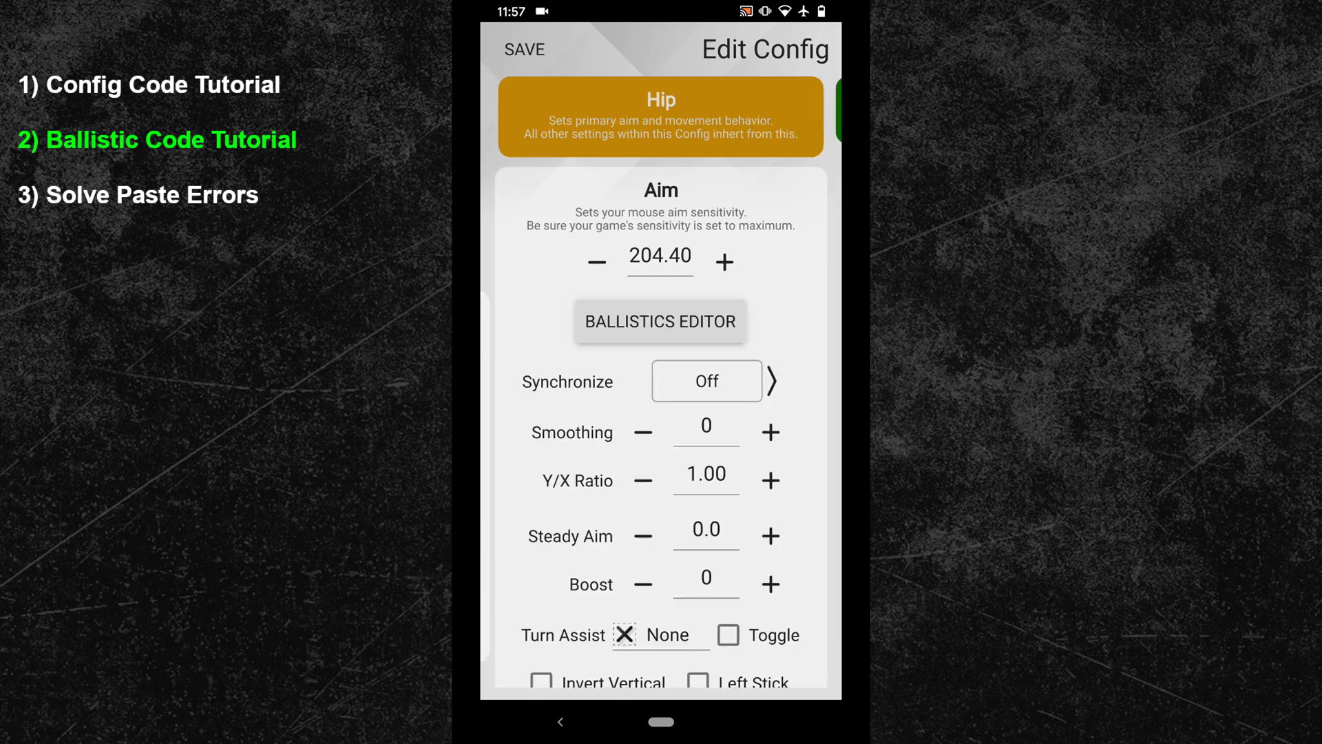
{"action": "left_click", "coordinate": [660, 321]}
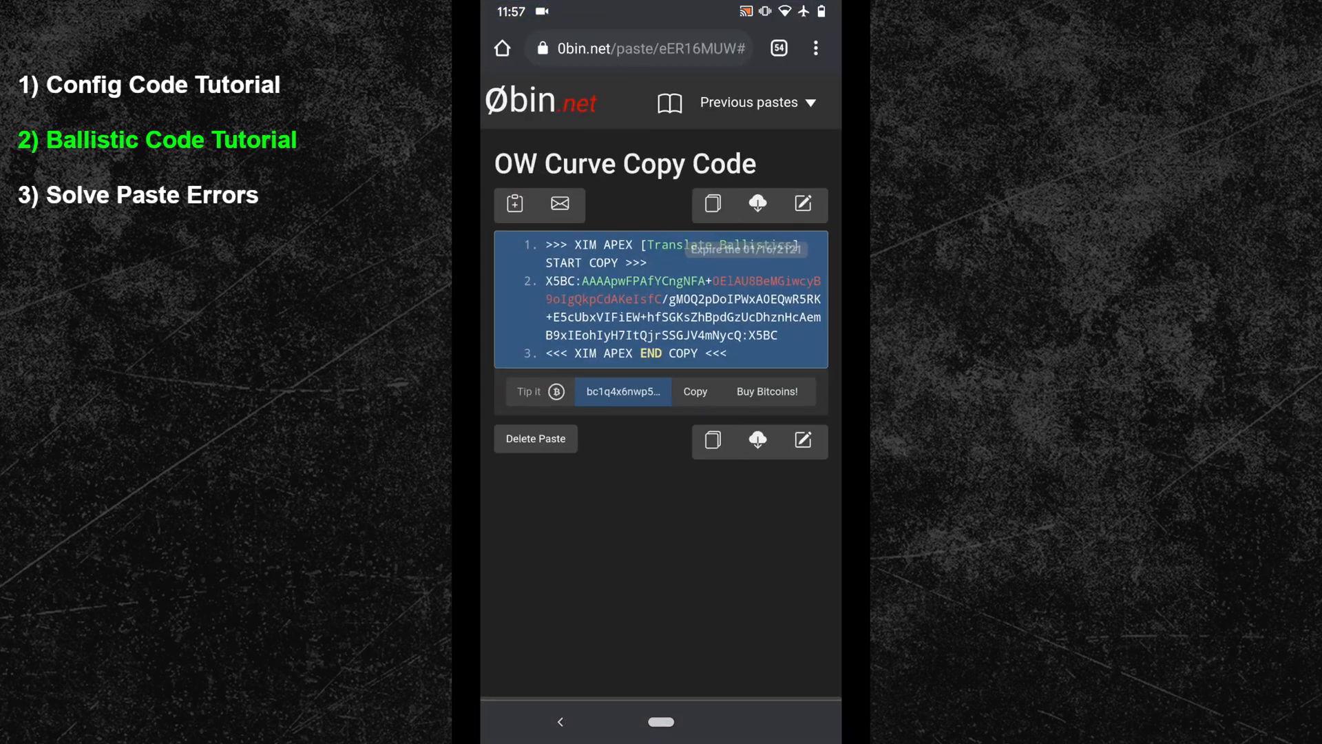
Begin selecting the ballistics code in the OW Curve Copy Code paste.
{"action": "double_click", "coordinate": [555, 244]}
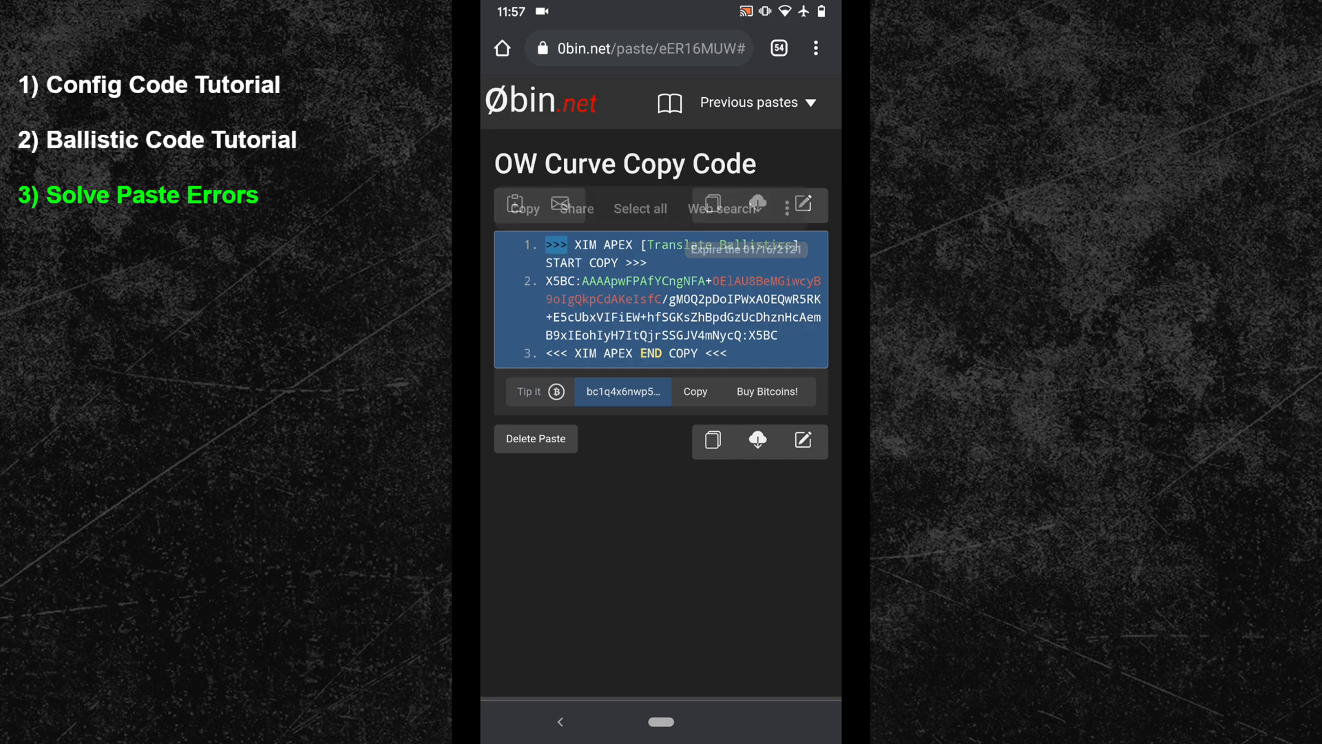
Select all the Translate Ballistics code and copy it.
{"action": "left_click", "coordinate": [721, 209]}
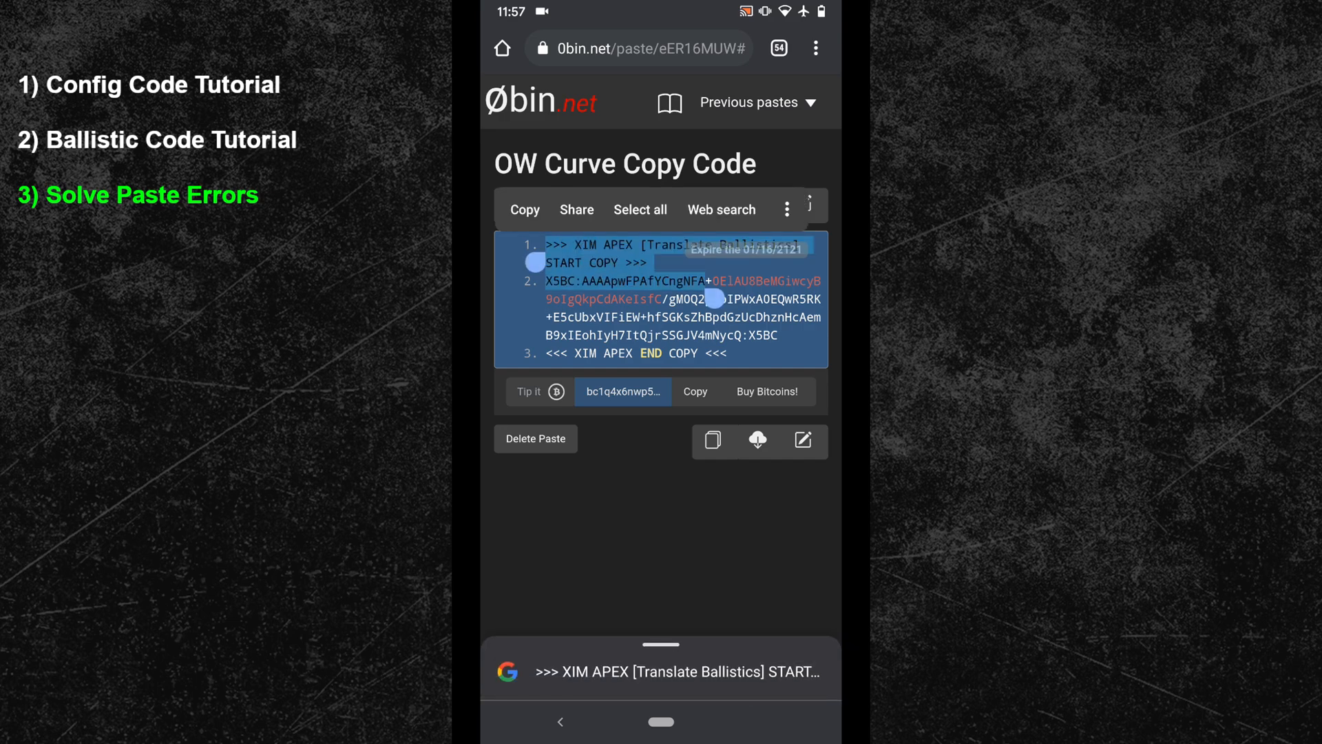
{"action": "left_click", "coordinate": [661, 721]}
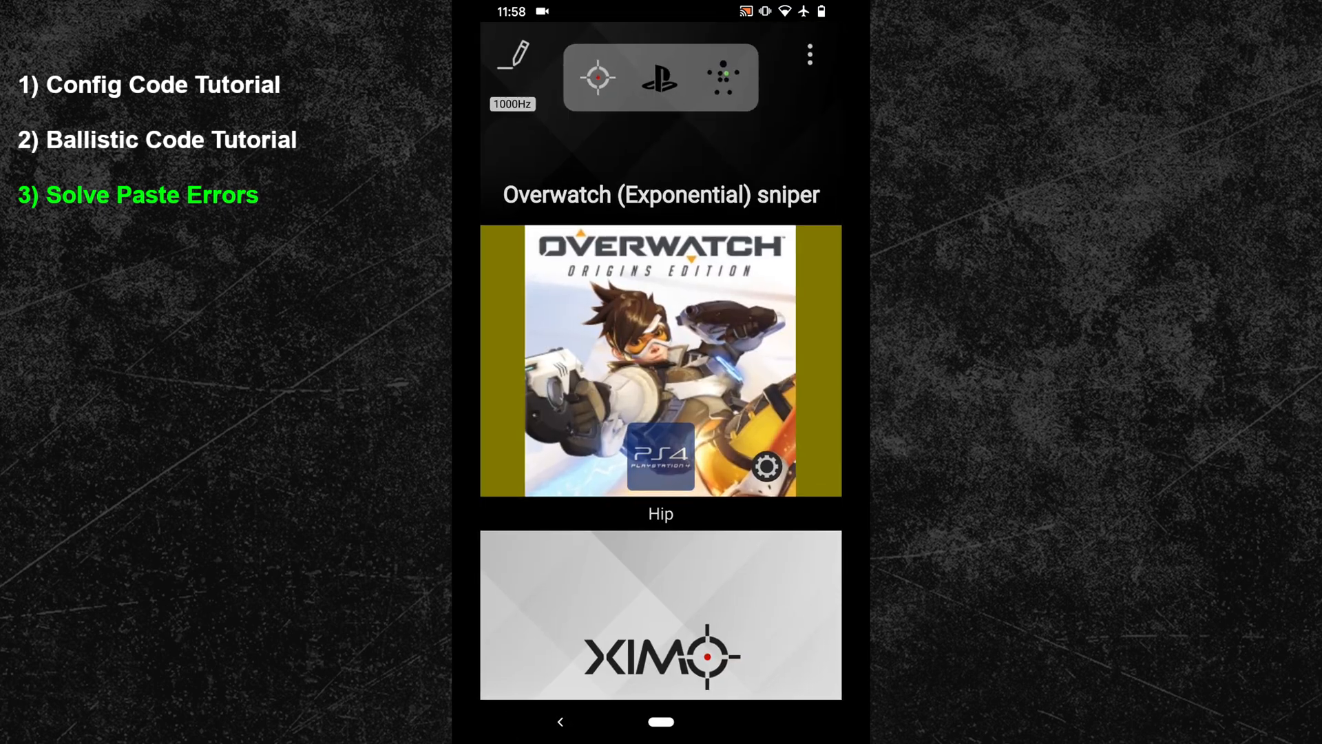
Show XIM Manager's About page with manager and firmware versions.
{"action": "left_click", "coordinate": [807, 54]}
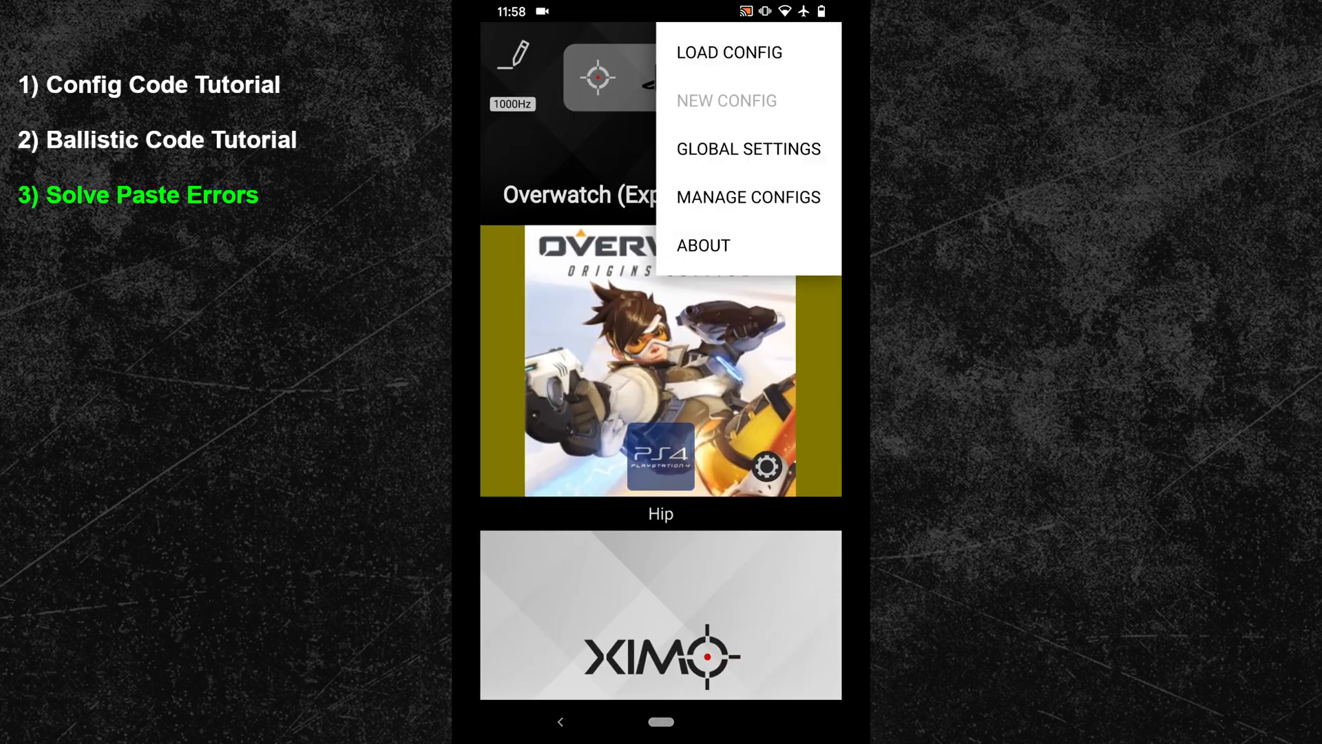
{"action": "left_click", "coordinate": [702, 244]}
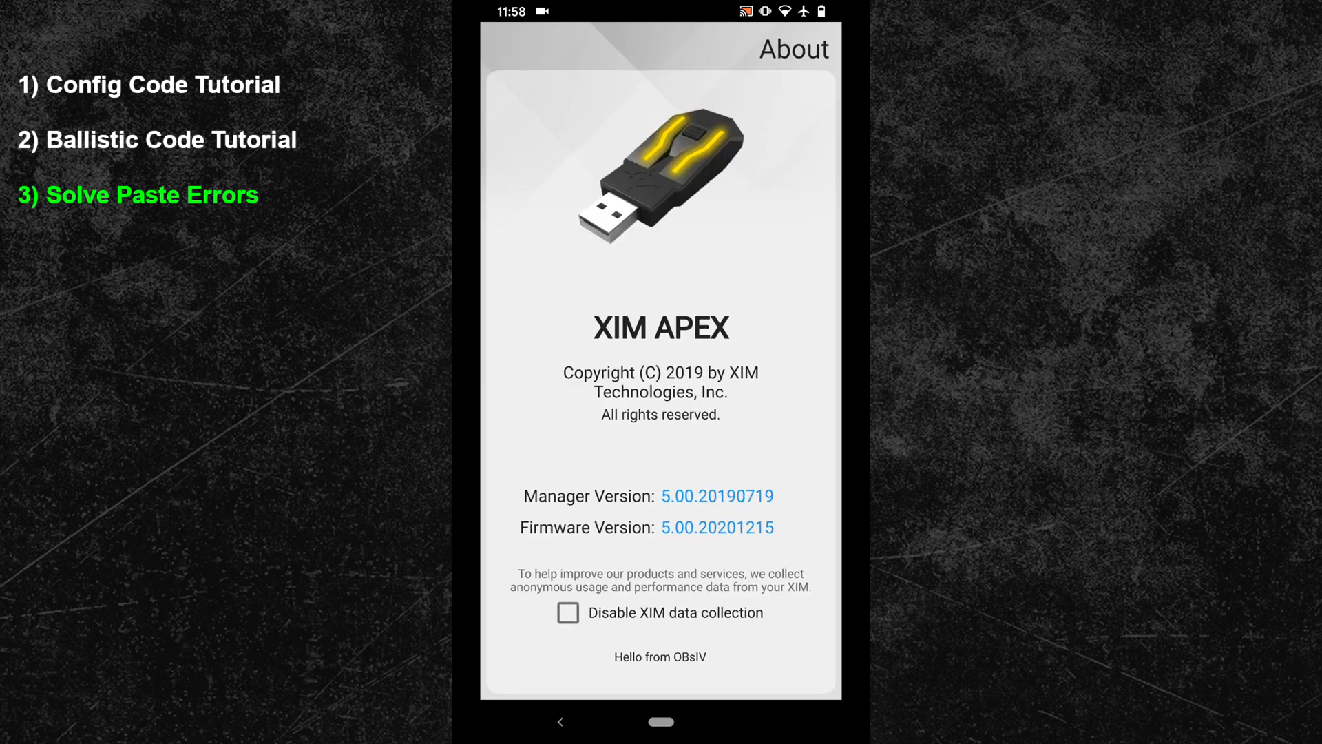